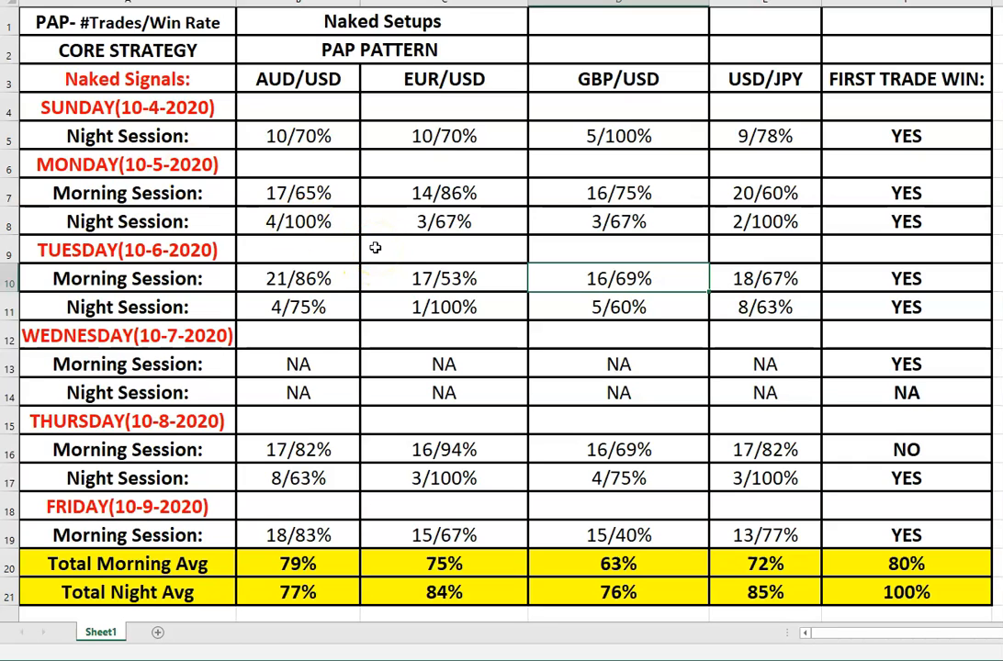
scroll(down, 3)
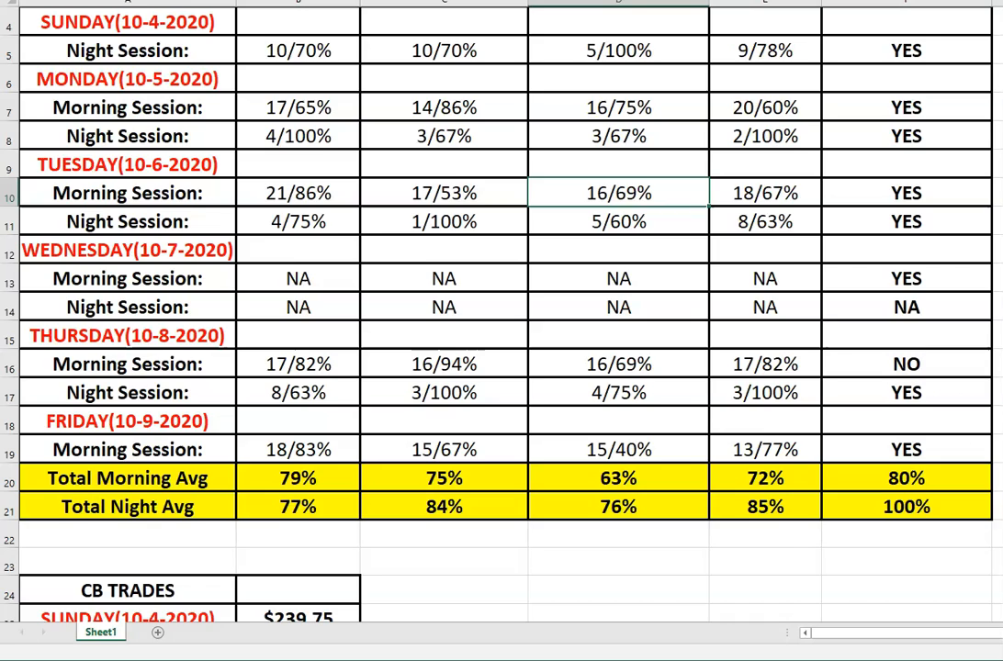
scroll(up, 3)
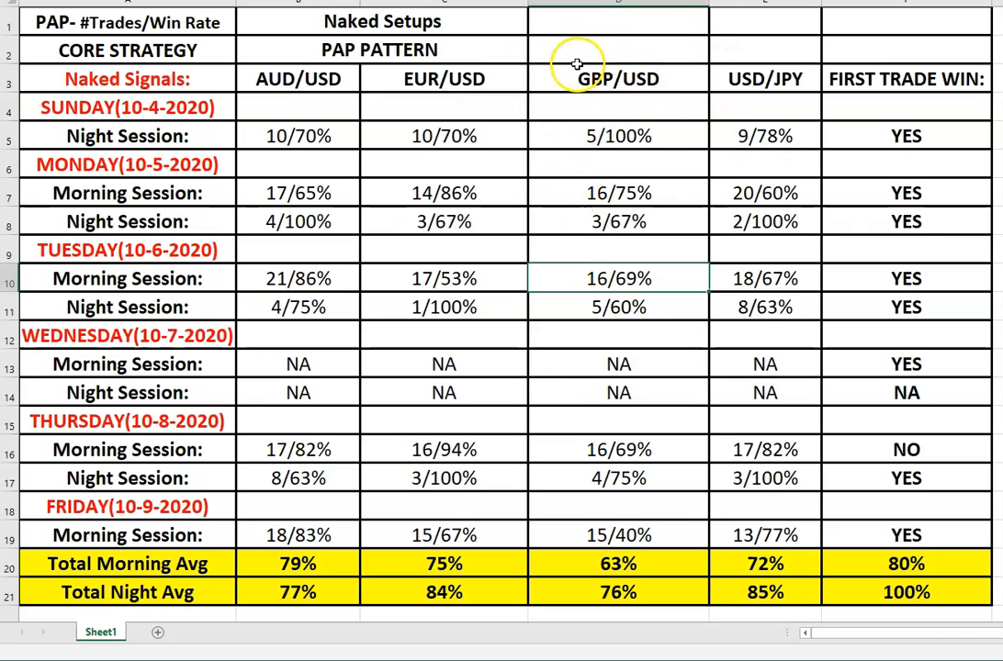
mouse_move(649, 134)
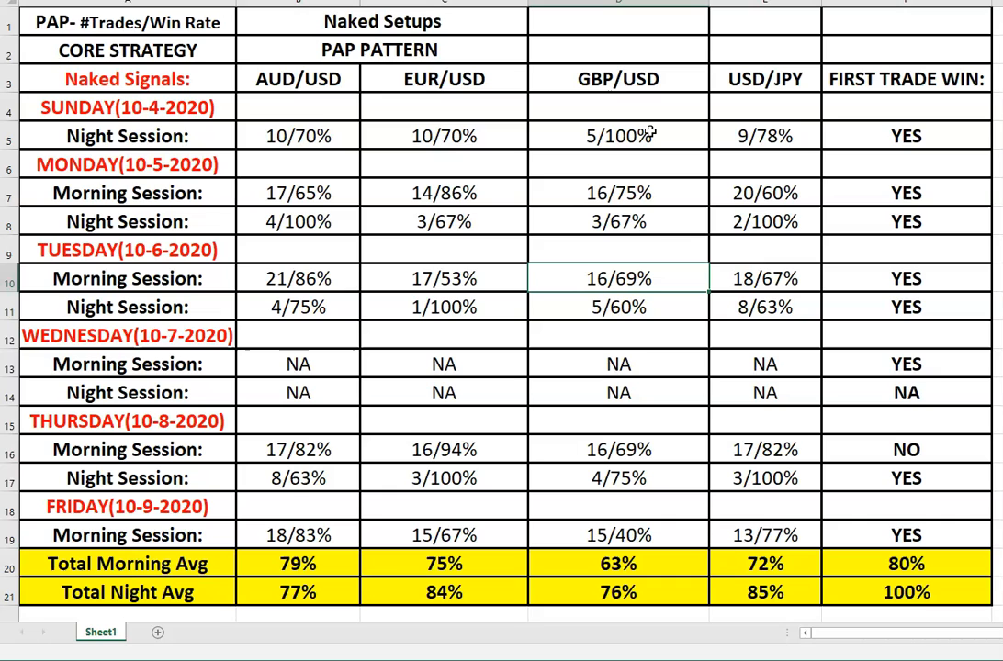
scroll(down, 3)
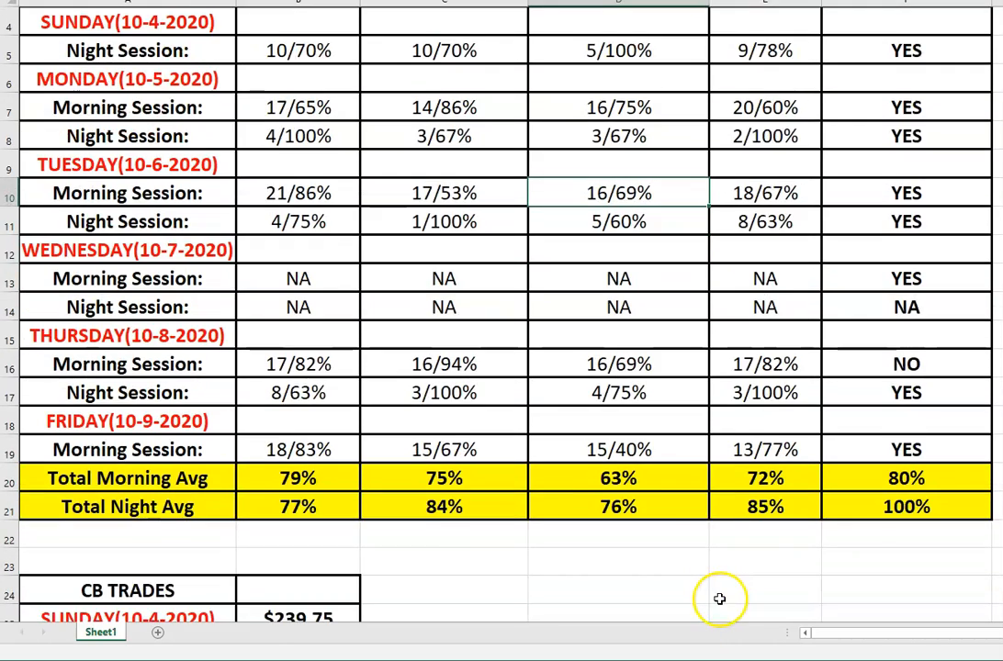
scroll(up, 3)
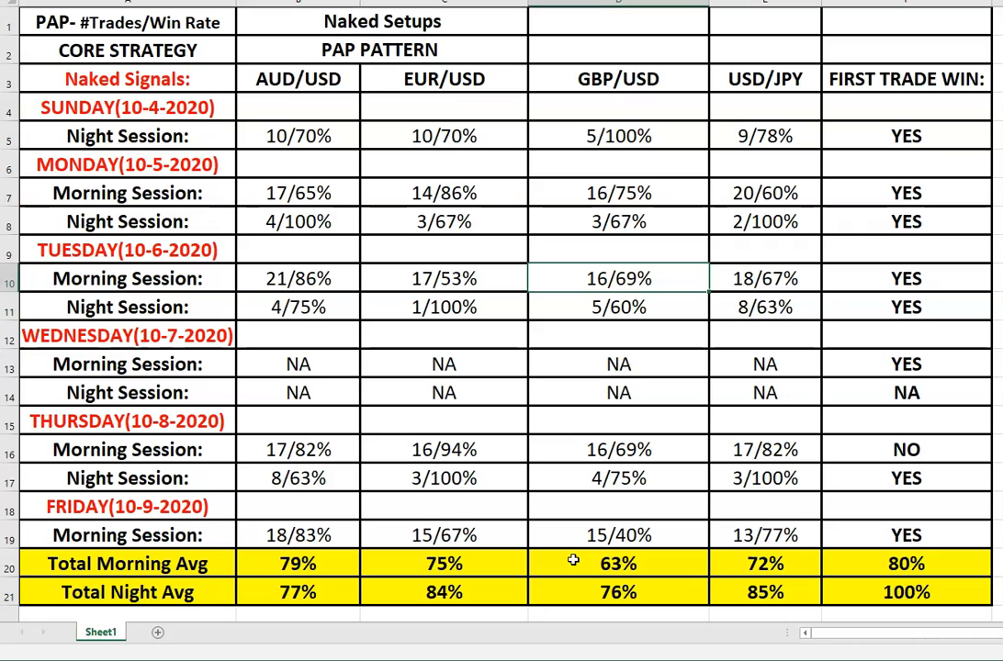
mouse_move(412, 503)
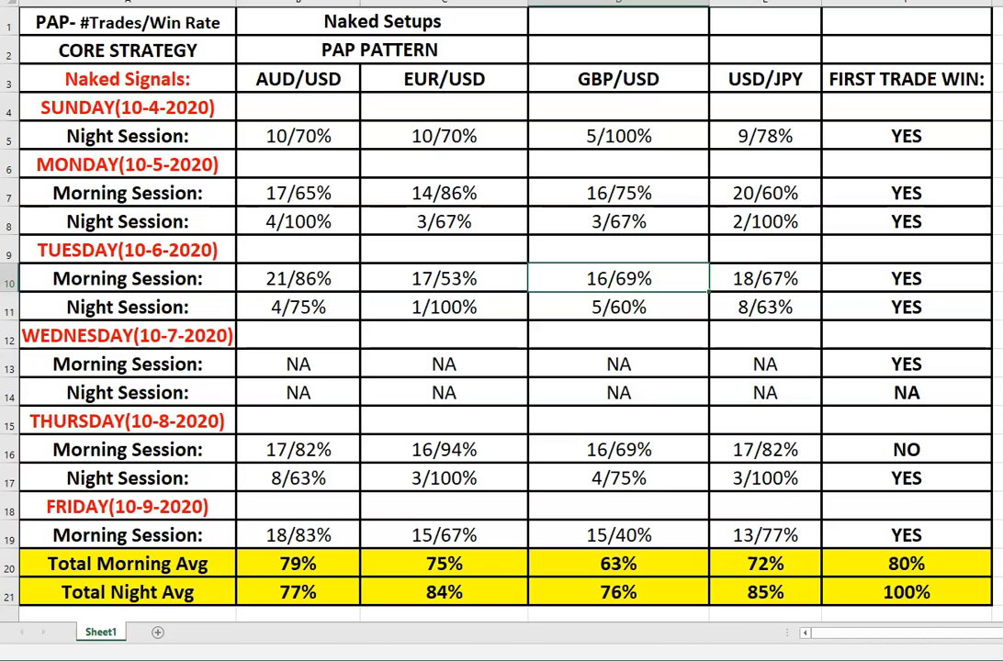
scroll(down, 3)
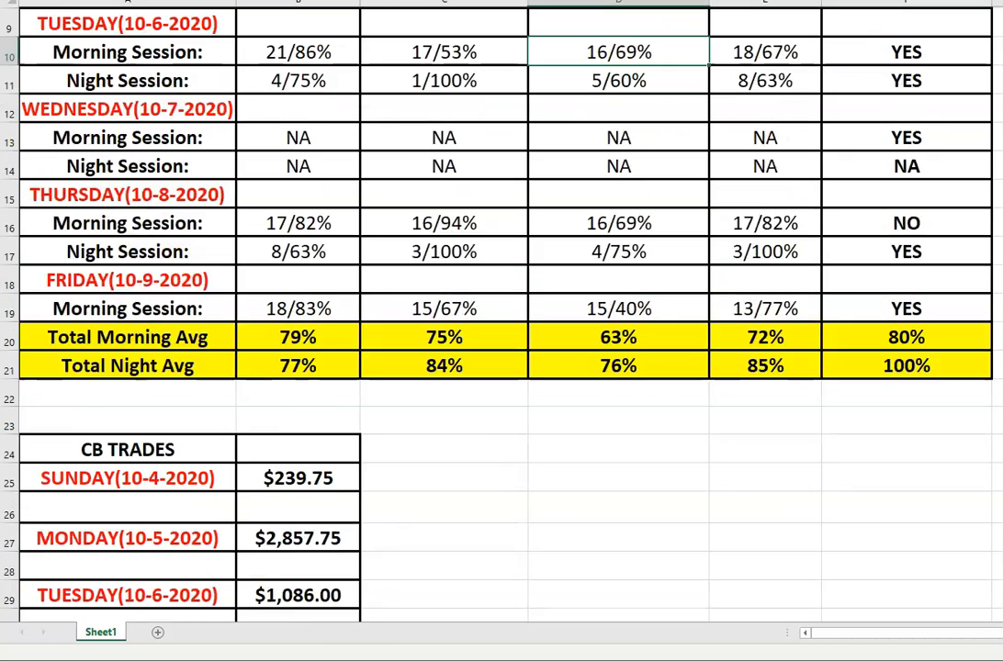
scroll(down, 3)
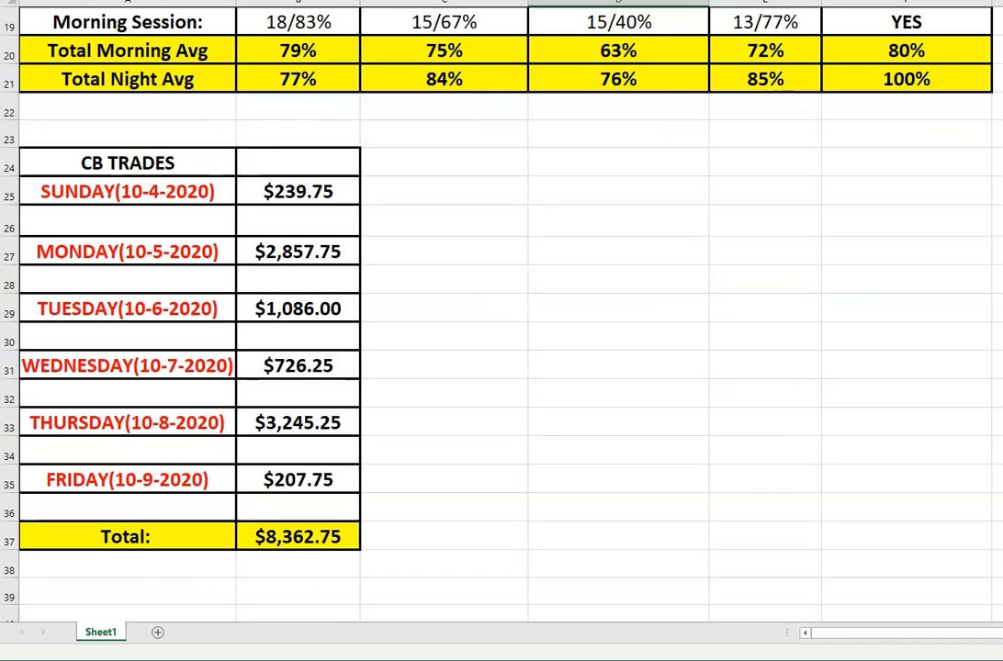